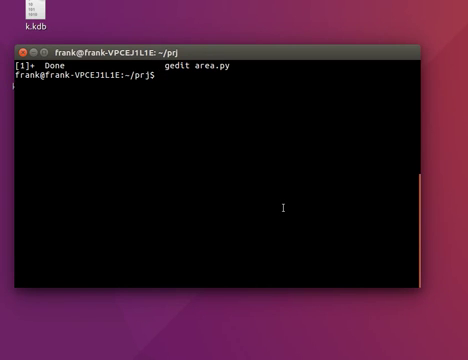
Step: Launch gedit on area.py from the terminal
{"action": "type", "text": "gedit area.p"}
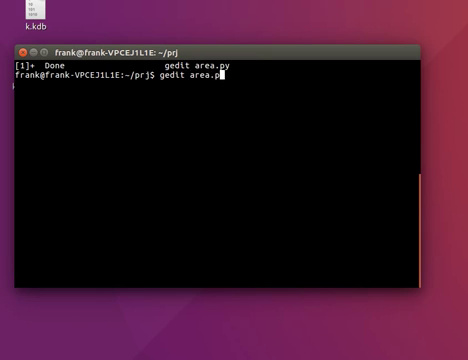
{"action": "key", "text": "Return"}
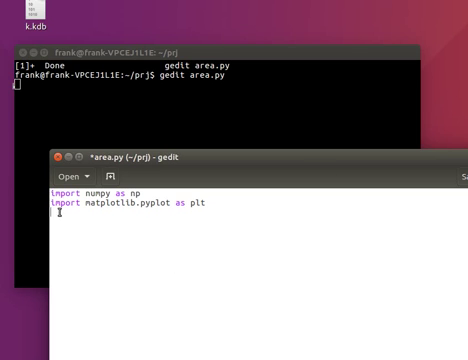
Step: Define x as the list of integers 1 through 10
{"action": "type", "text": "x"}
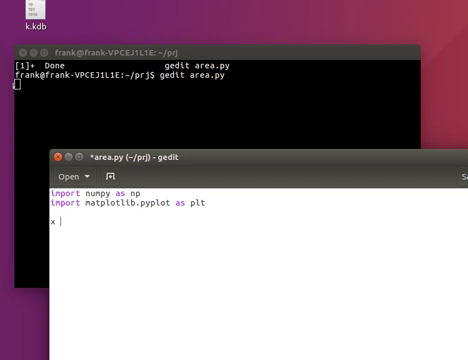
{"action": "type", "text": "= [1,2,"}
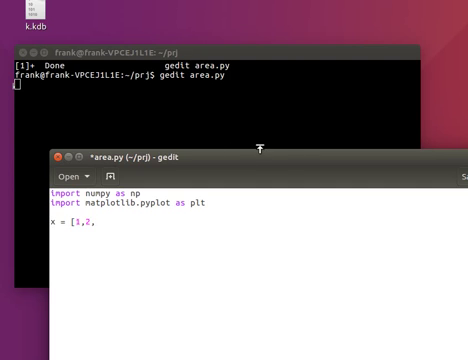
{"action": "type", "text": "3,4,5,6,"}
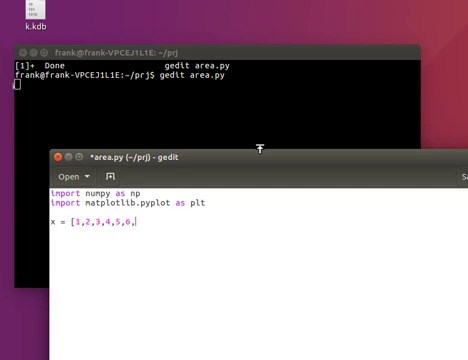
{"action": "type", "text": "7,8,9,10]"}
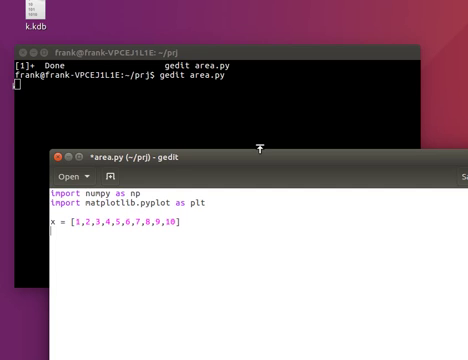
Step: Define y as the list 100, 90, 80 ... down to 10
{"action": "type", "text": "y = ["}
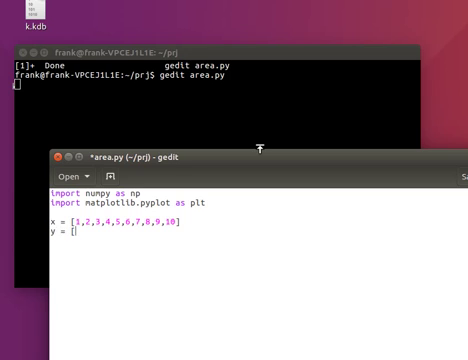
{"action": "type", "text": "100"}
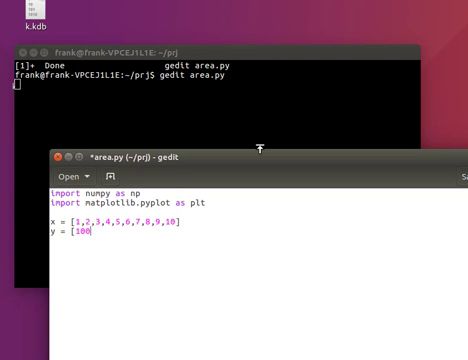
{"action": "type", "text": ",90,80,70,60,"}
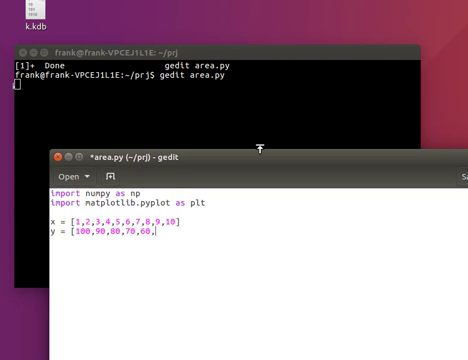
{"action": "type", "text": "50,40,30,"}
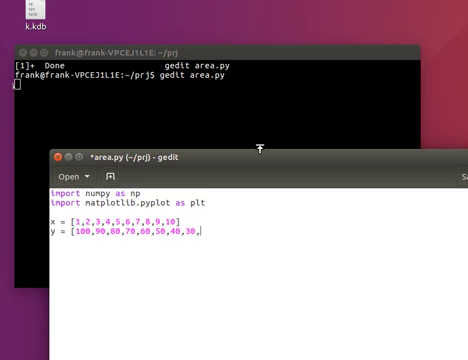
{"action": "type", "text": "20,10"}
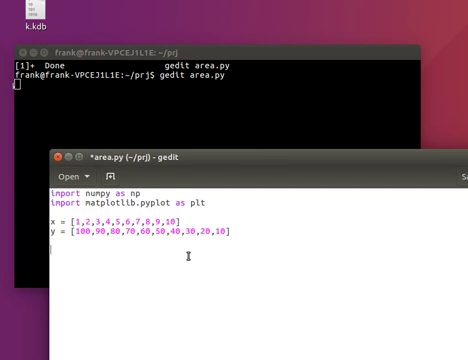
Step: Add the call plt.fill_between(x,0,y) to draw the filled area
{"action": "type", "text": "plt."}
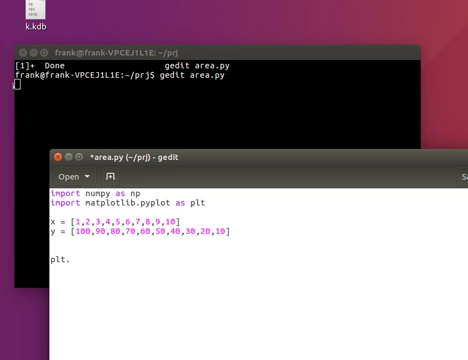
{"action": "type", "text": "fill"}
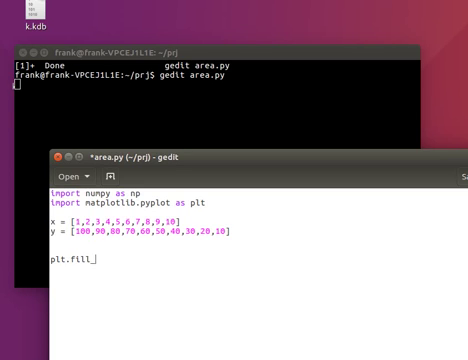
{"action": "type", "text": "_between("}
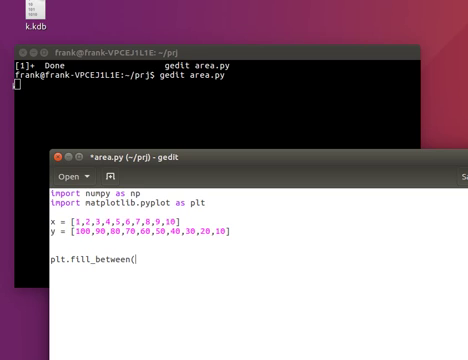
{"action": "type", "text": "x,0,"}
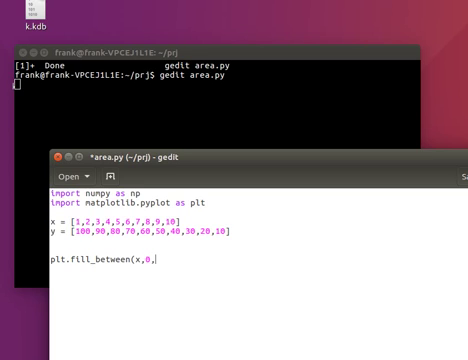
{"action": "type", "text": "y)"}
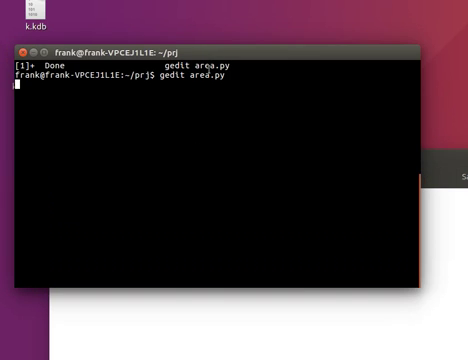
Step: Run python area.py to display the blue area chart falling from 100 to 10
{"action": "key", "text": "Return"}
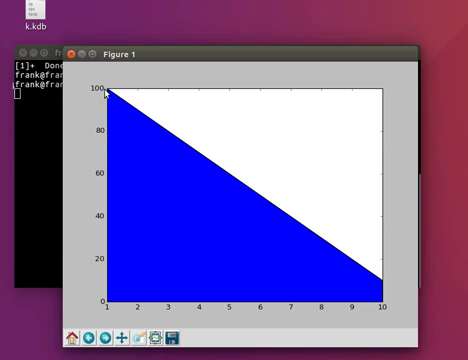
{"action": "mouse_move", "coordinate": [22, 308]}
{"action": "type", "text": "gedit area.py"}
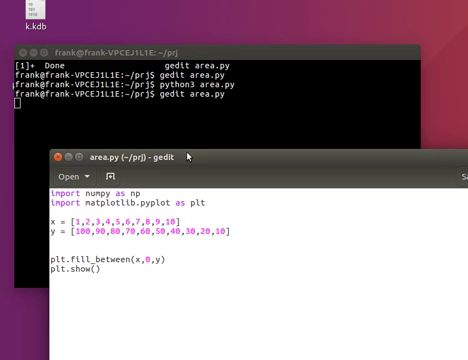
Step: Add plt.title('Decrease of purchasing power') and plt.xlabel('Time years')
{"action": "type", "text": "plt.title('Decrease of"}
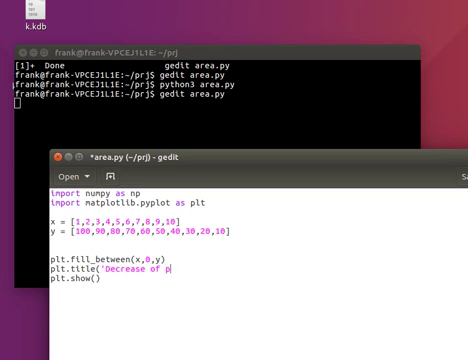
{"action": "type", "text": "purchasing"}
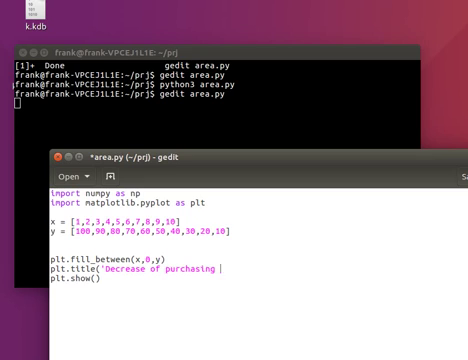
{"action": "type", "text": "power')"}
{"action": "type", "text": "plt.xlabel('Time"}
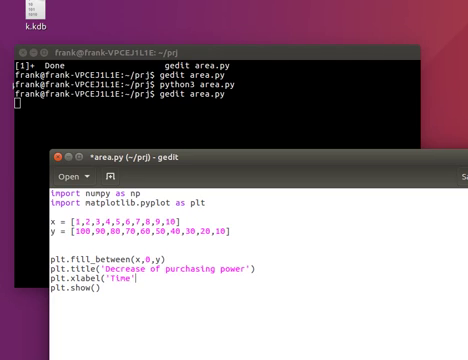
{"action": "type", "text": "years"}
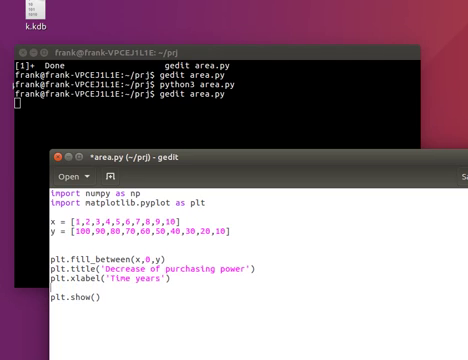
Step: Add plt.ylabel('Amount') and save the script
{"action": "type", "text": "plt.ylabel"}
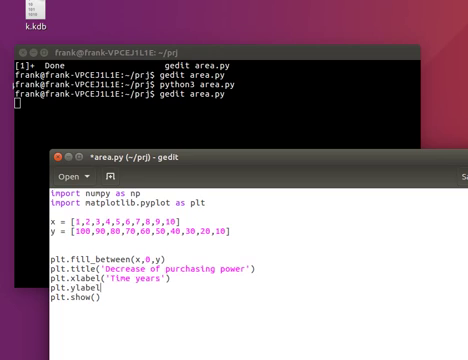
{"action": "type", "text": "('Amount')"}
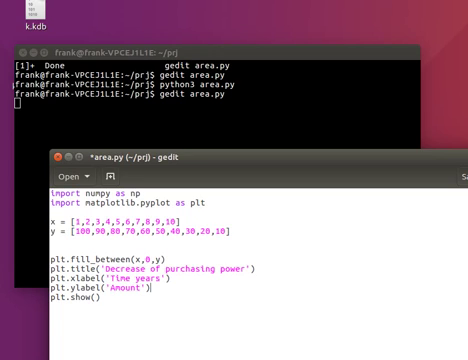
{"action": "key", "text": "ctrl+s"}
{"action": "type", "text": "gedit area.py"}
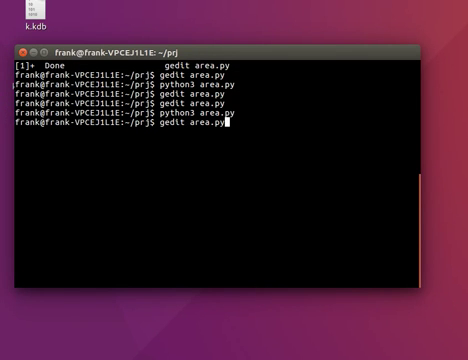
Step: Reopen area.py in gedit from the terminal
{"action": "key", "text": "Return"}
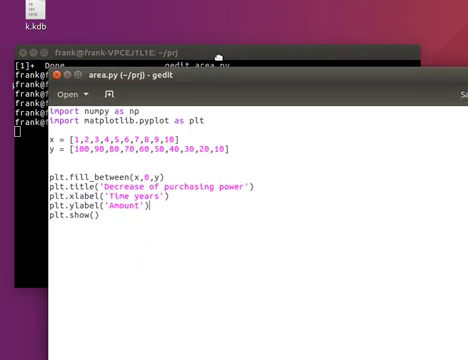